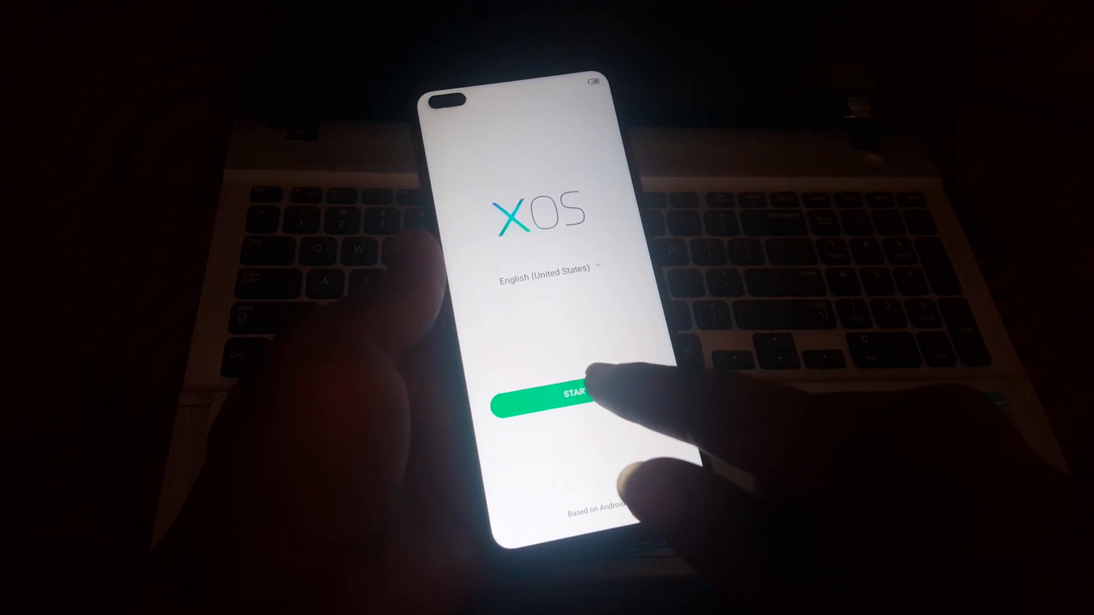
Begin setup in English (United States) and choose Uganda as the country.
left_click(572, 393)
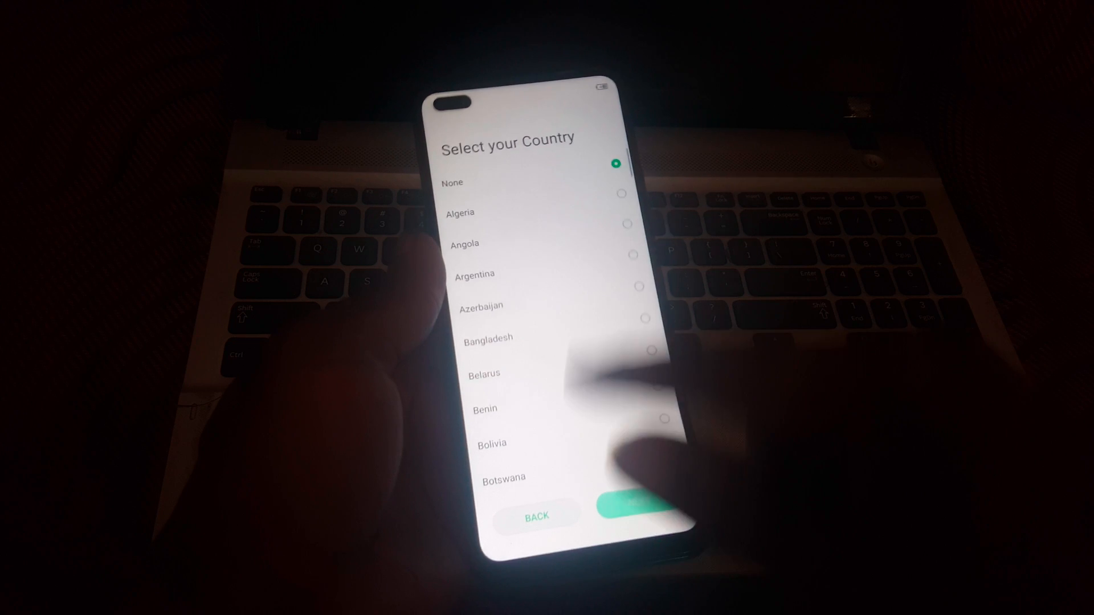
scroll("down", 3)
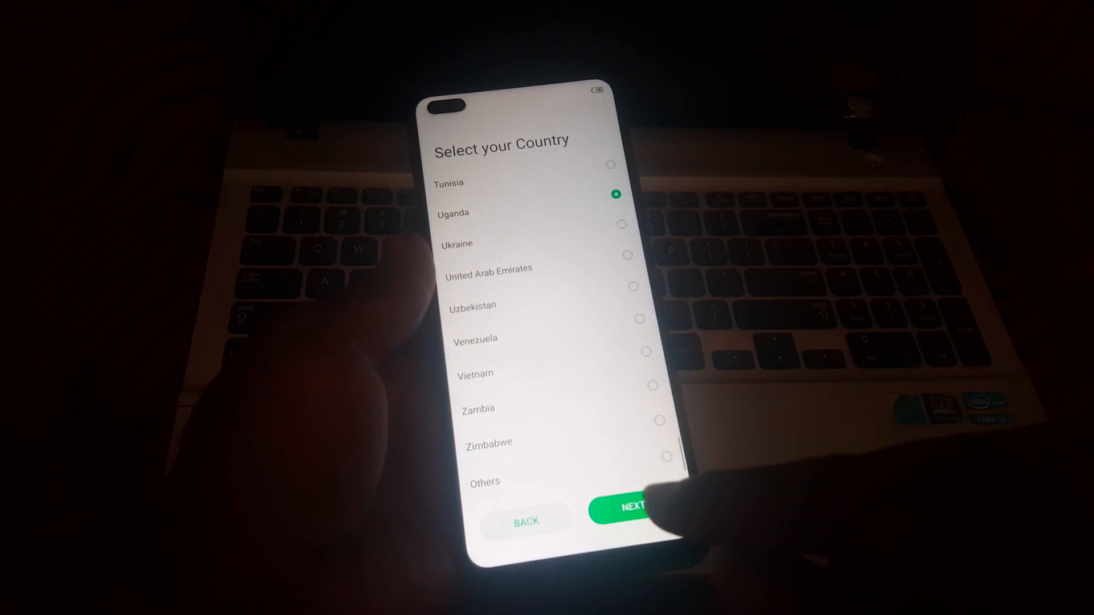
left_click(628, 506)
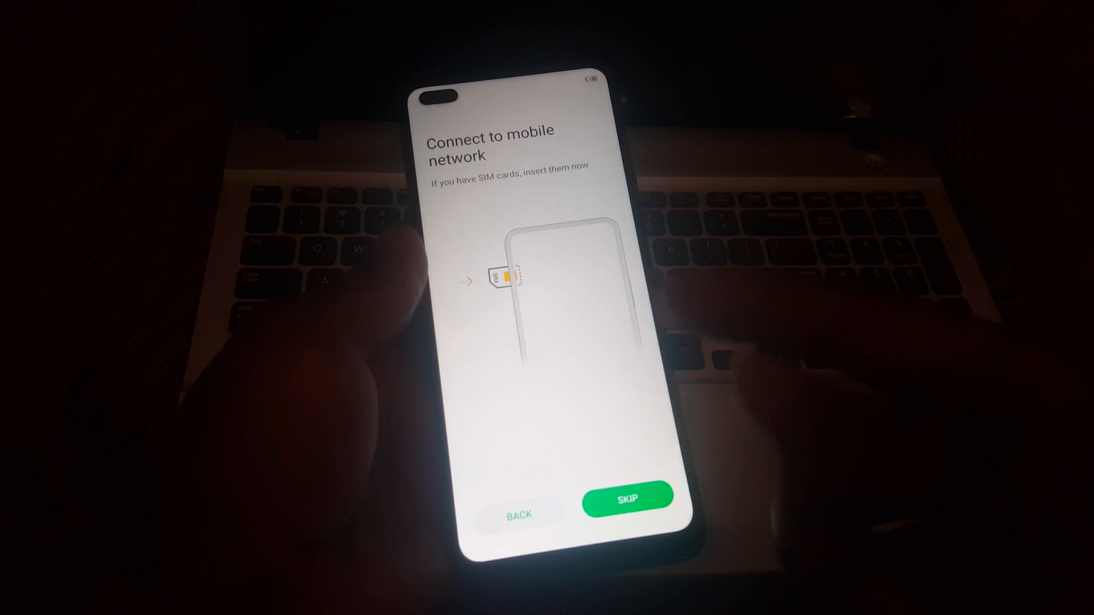
Skip the mobile network and Wi-Fi connection steps.
left_click(627, 497)
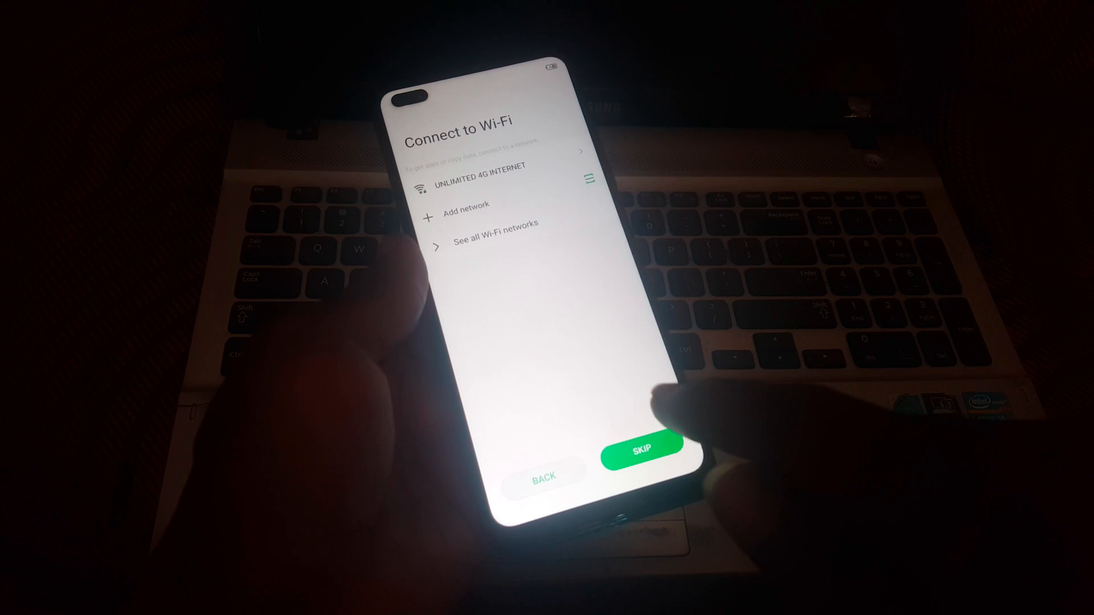
left_click(642, 450)
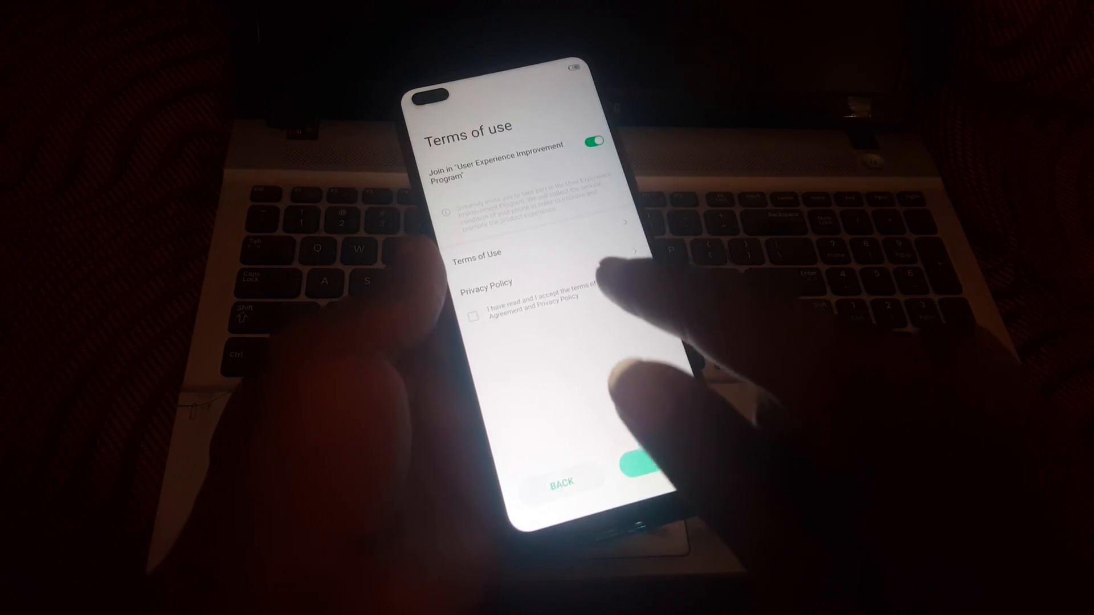
Agree to the terms and privacy policy, then accept the Google services terms.
left_click(473, 315)
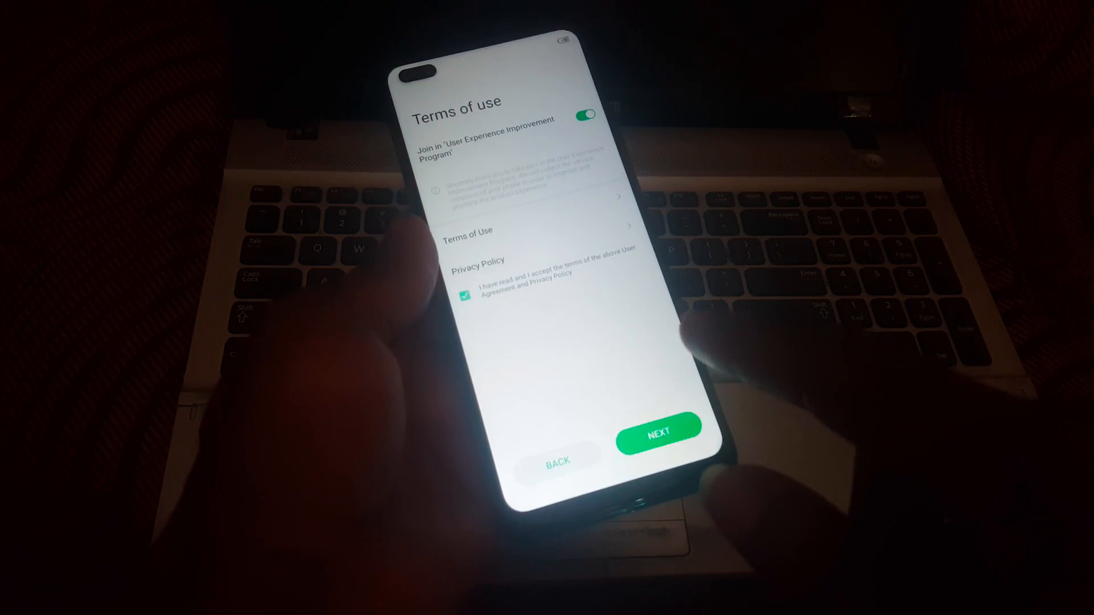
left_click(658, 433)
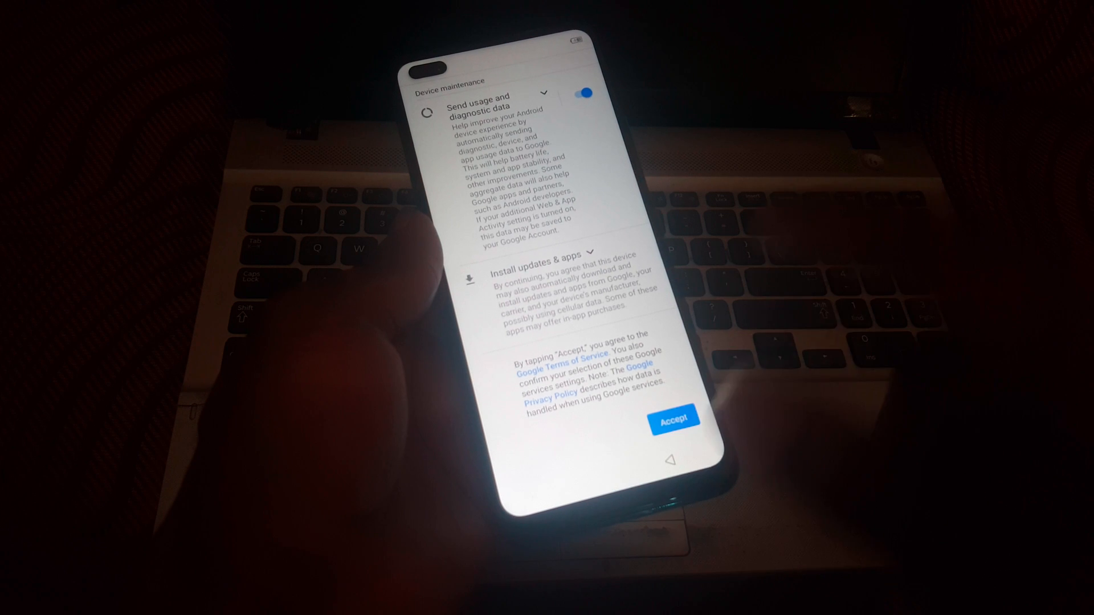
left_click(672, 417)
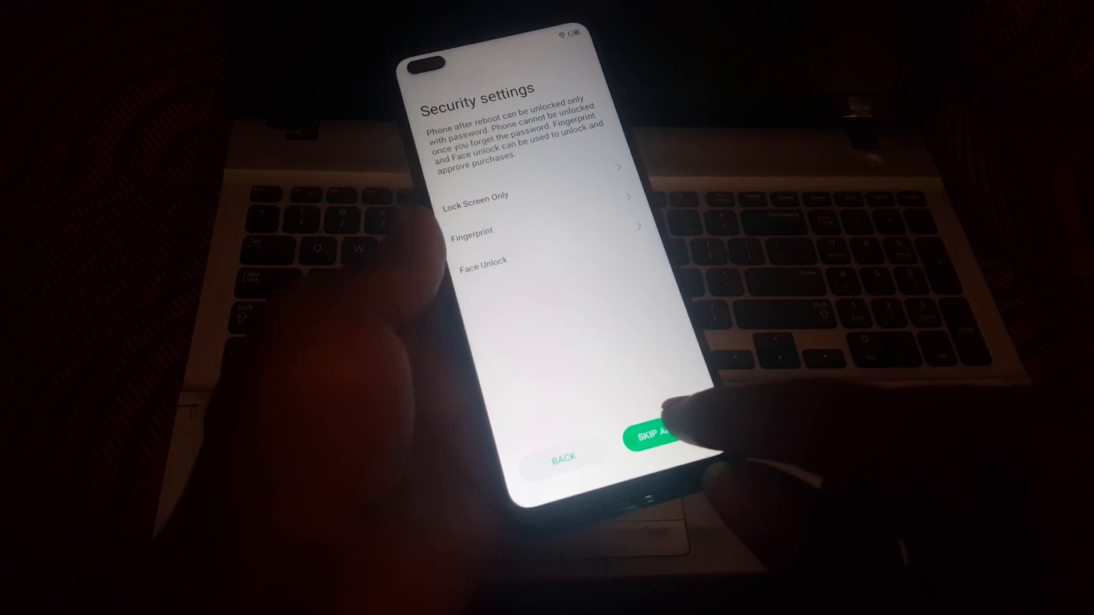
Skip screen lock password setup, confirm, and dismiss the battery warning screen.
left_click(656, 436)
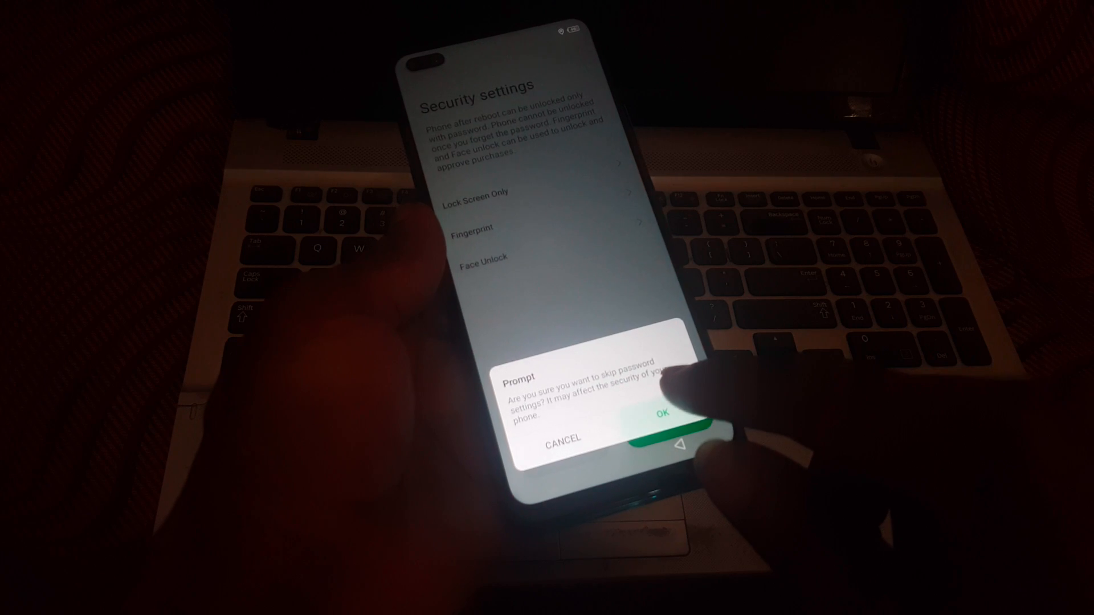
left_click(659, 413)
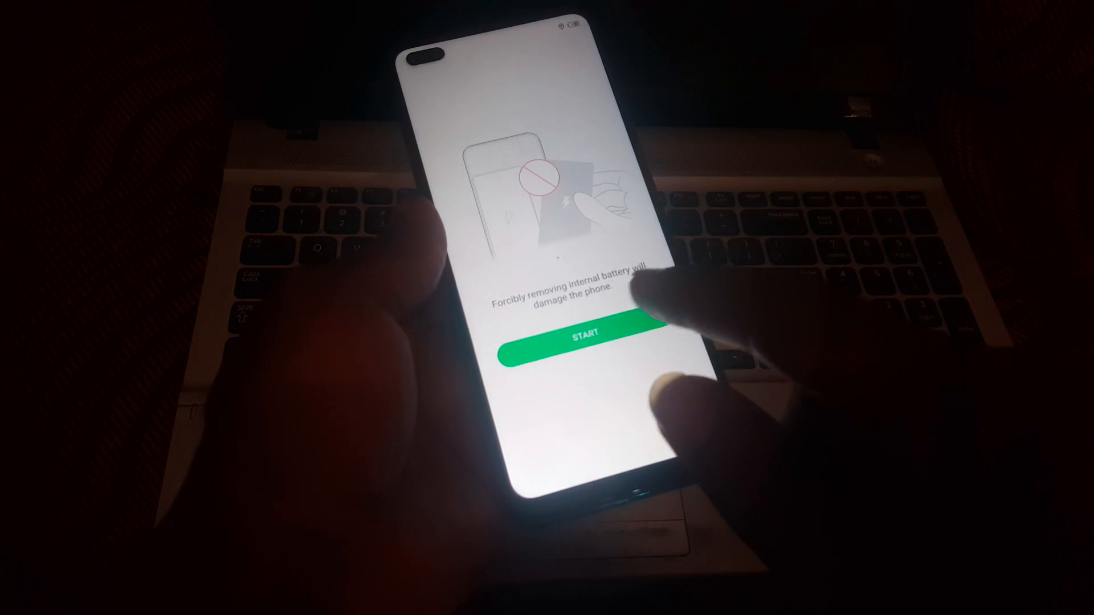
left_click(585, 336)
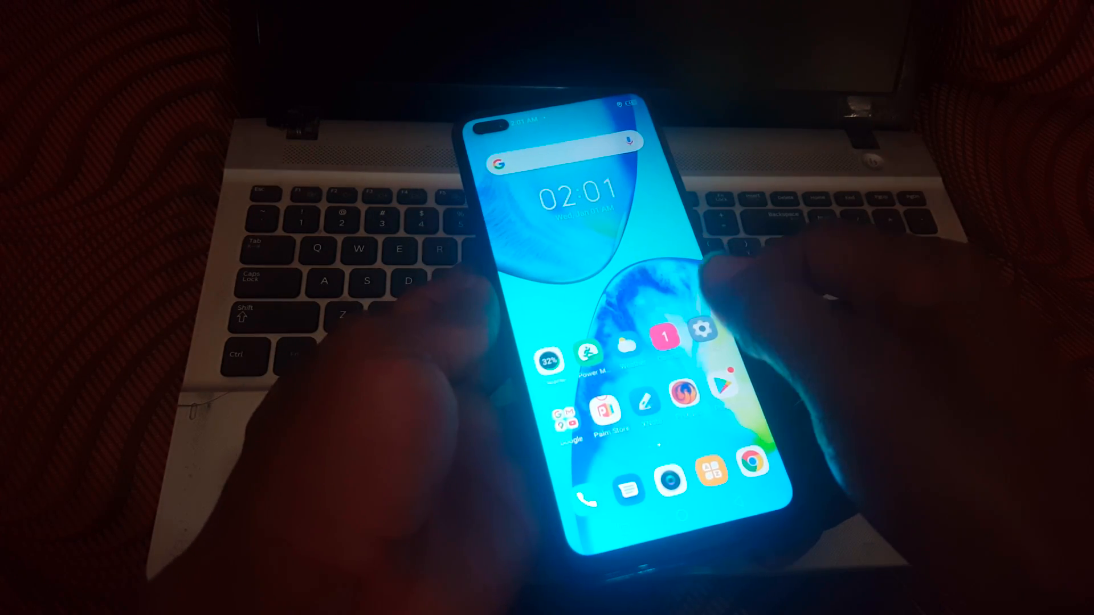
Open Settings, view the My phone device details, and go back to Settings.
left_click(702, 330)
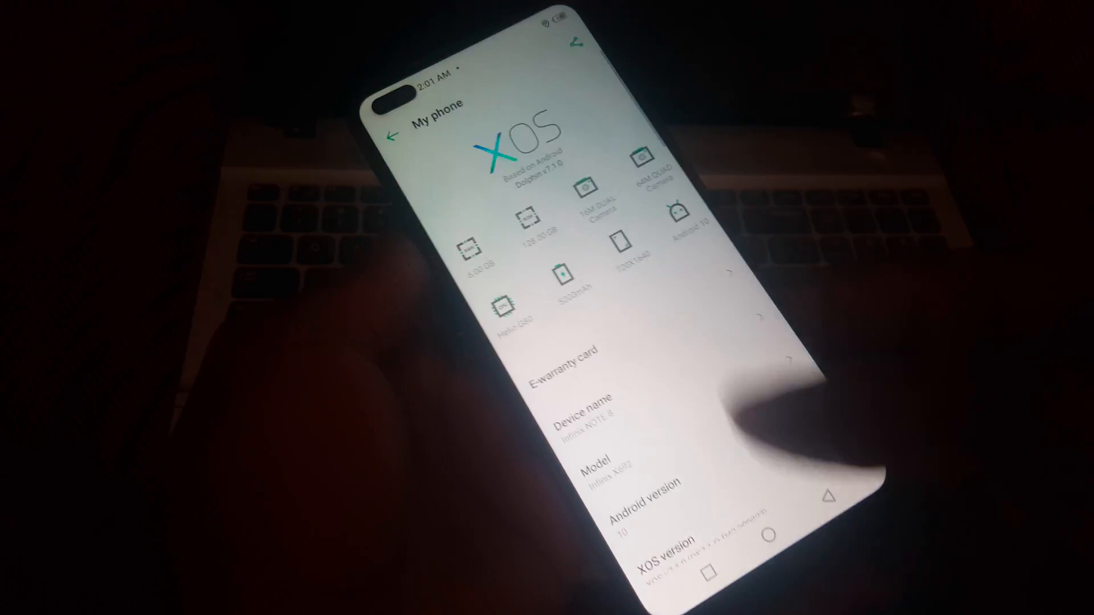
left_click(393, 134)
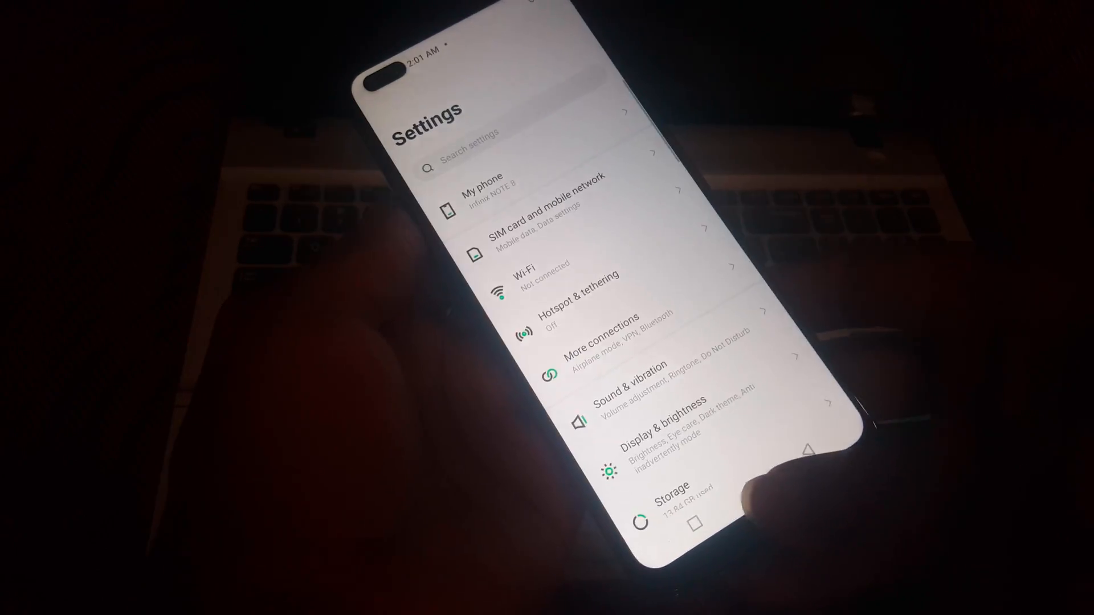